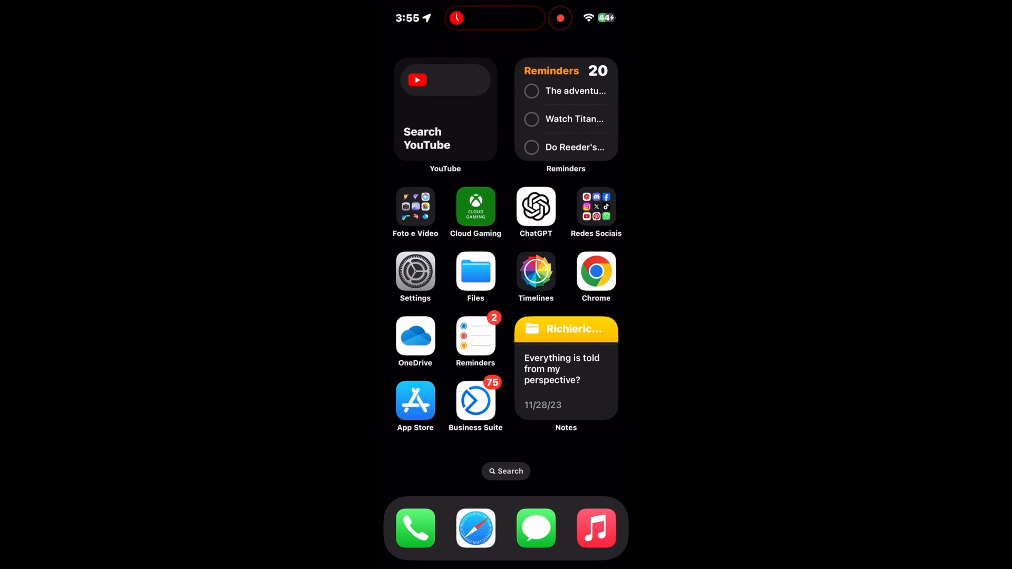
Show the Ringtone list in Settings with Goldeneye Theme Ringtone checked as current.
{"action": "left_click", "coordinate": [415, 271]}
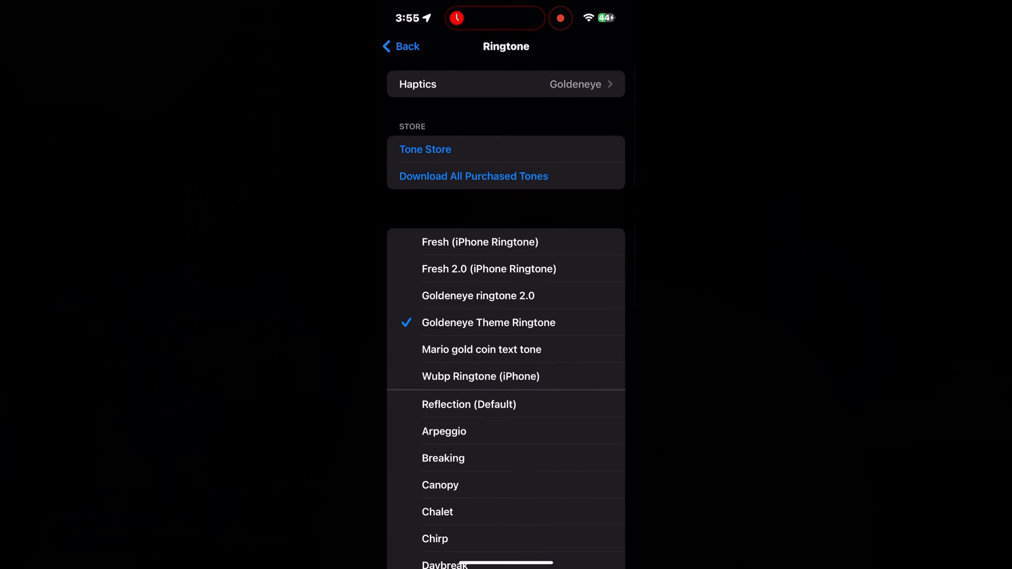
{"action": "left_click", "coordinate": [425, 149]}
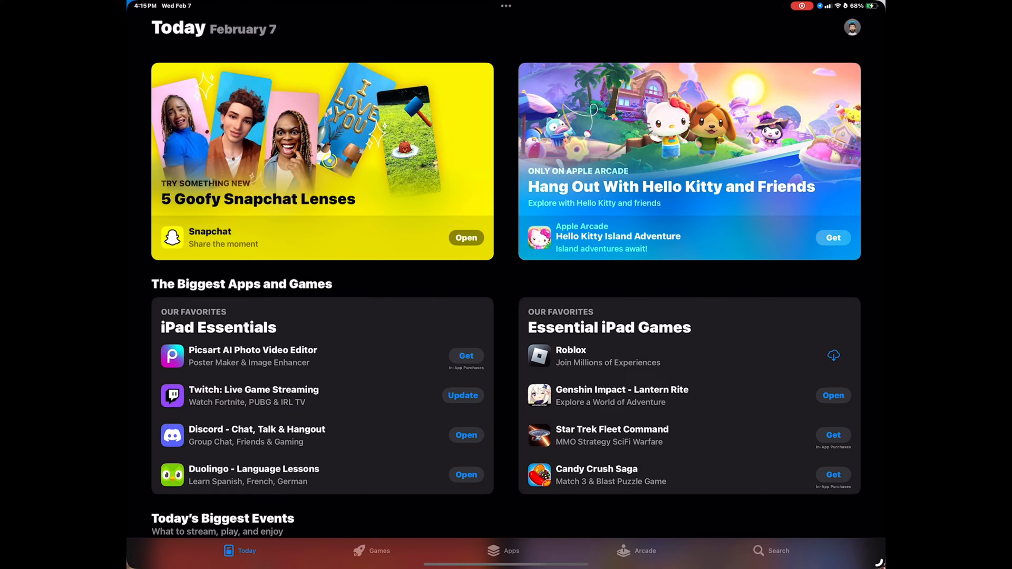
Search the App Store for 'garage band', then for 'shortcuts'.
{"action": "type", "text": "gara"}
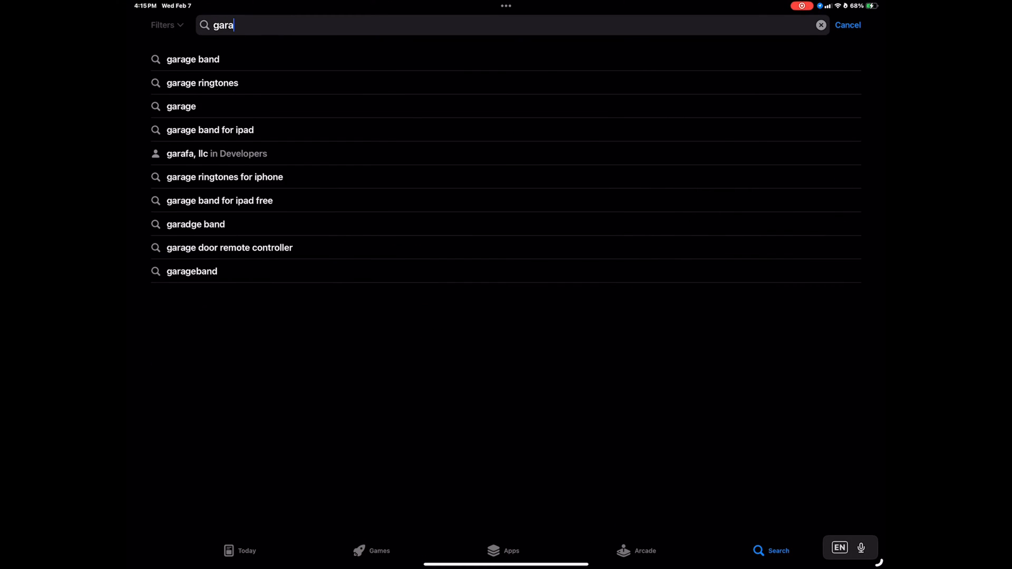
{"action": "left_click", "coordinate": [192, 271]}
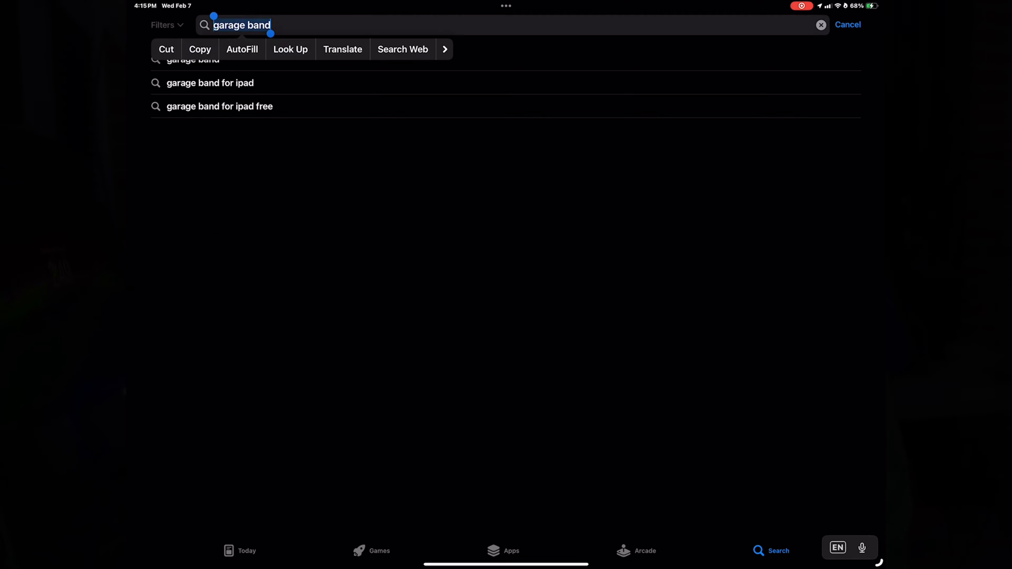
{"action": "type", "text": "shortcuts"}
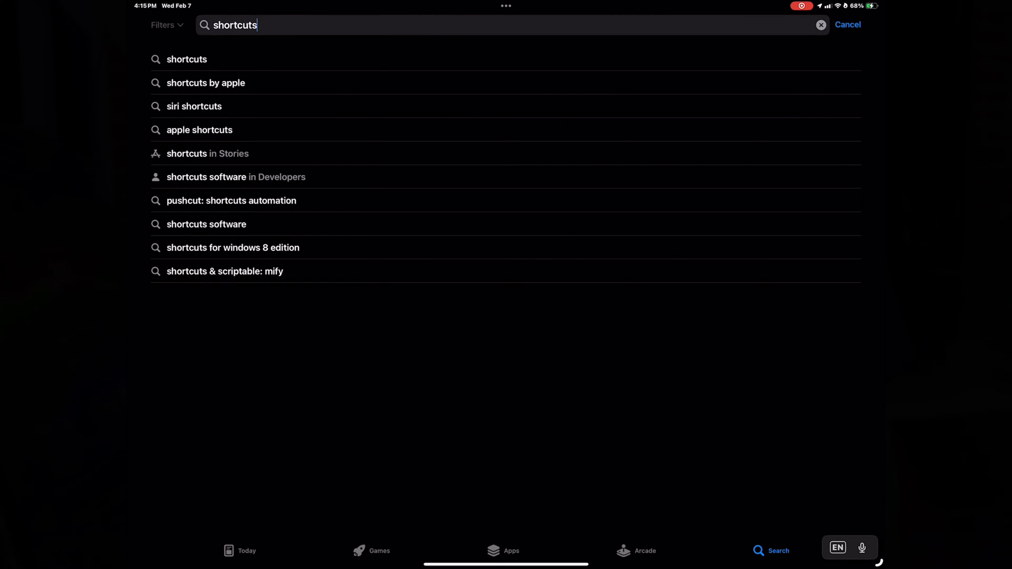
{"action": "left_click", "coordinate": [185, 59]}
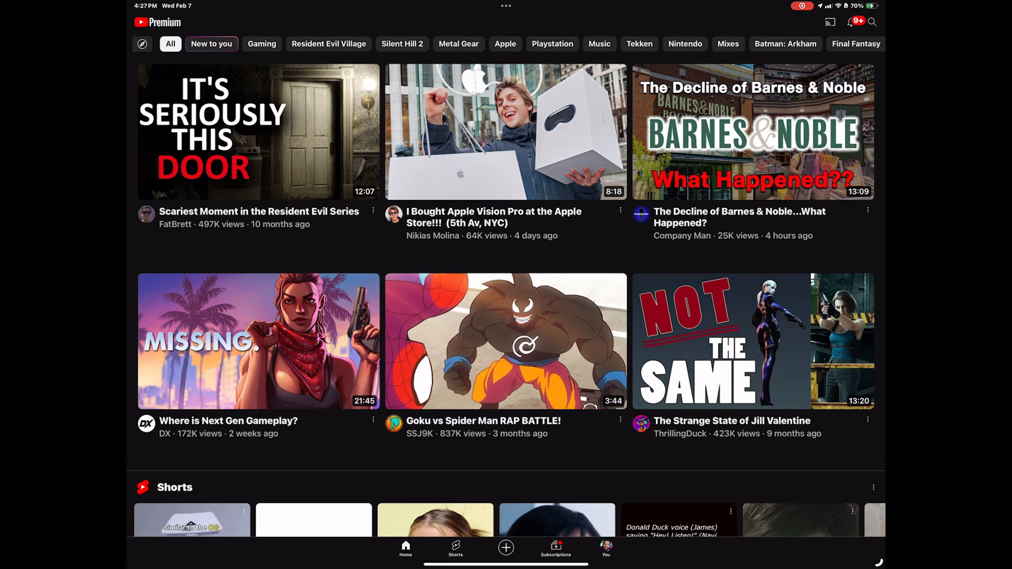
Rerun an earlier gold coin sound search in YouTube and reach the coin video.
{"action": "left_click", "coordinate": [871, 23]}
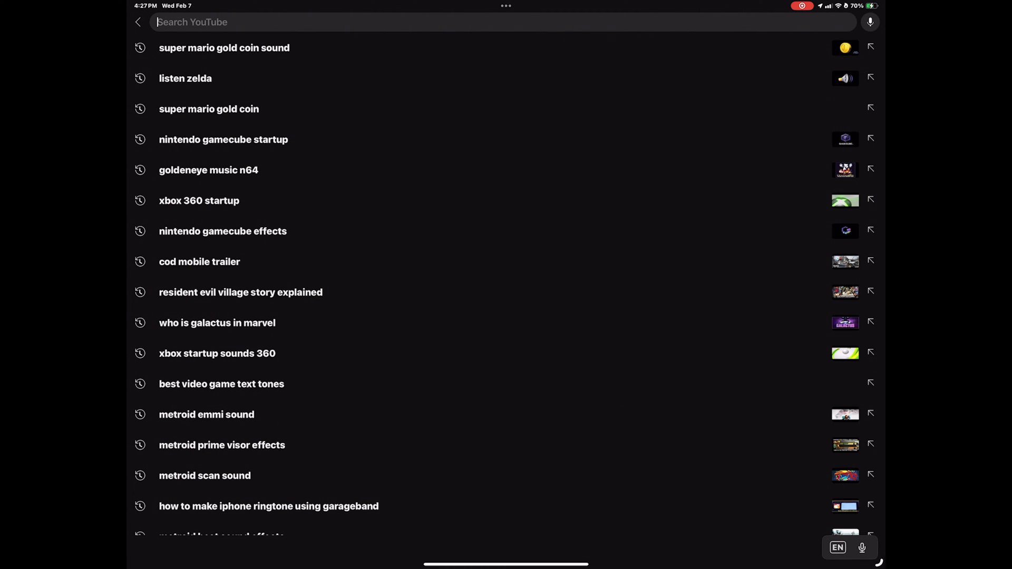
{"action": "left_click", "coordinate": [223, 48]}
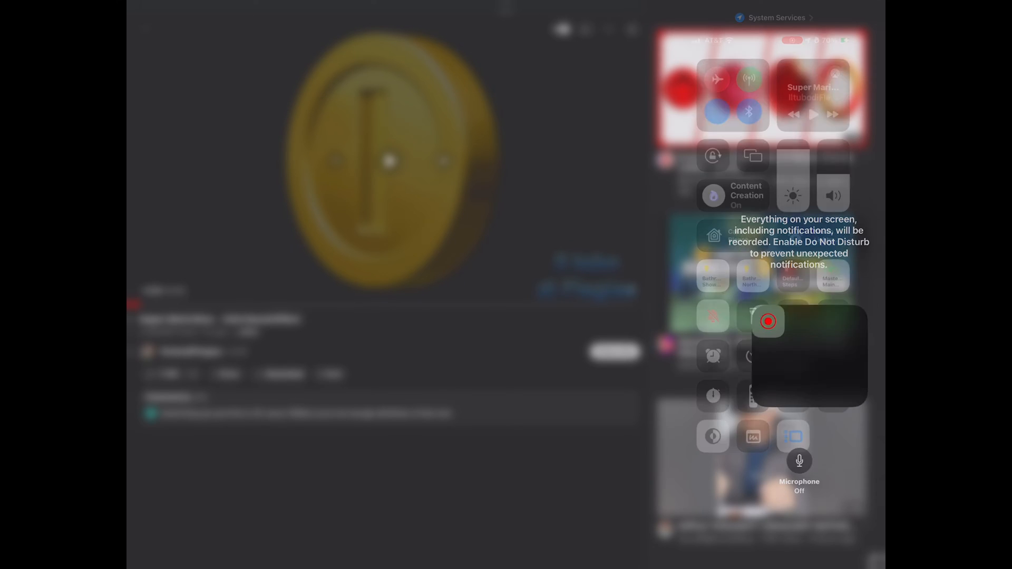
Show the Control Center settings with Screen Recording among the included controls.
{"action": "left_click", "coordinate": [767, 320]}
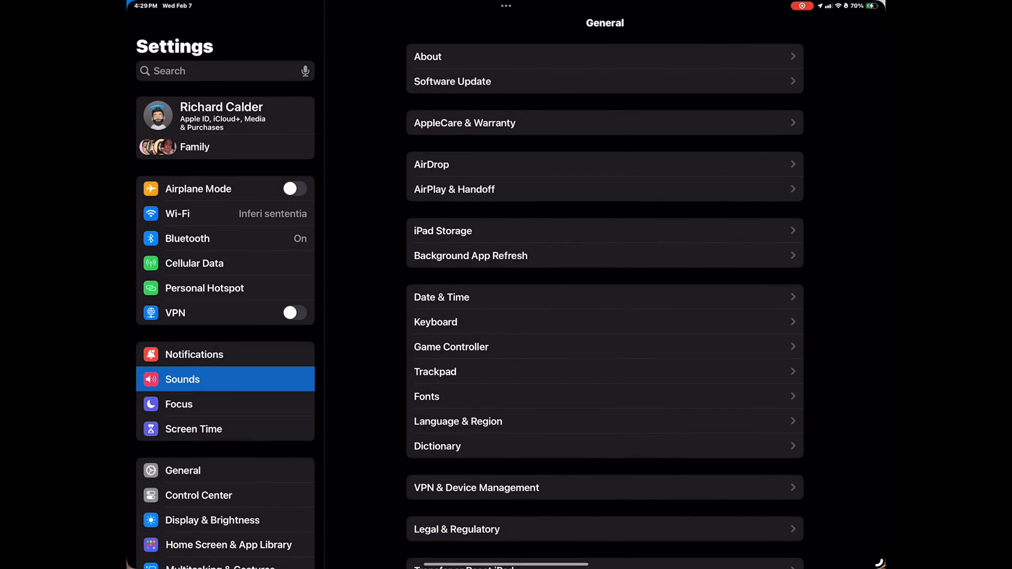
{"action": "left_click", "coordinate": [200, 282]}
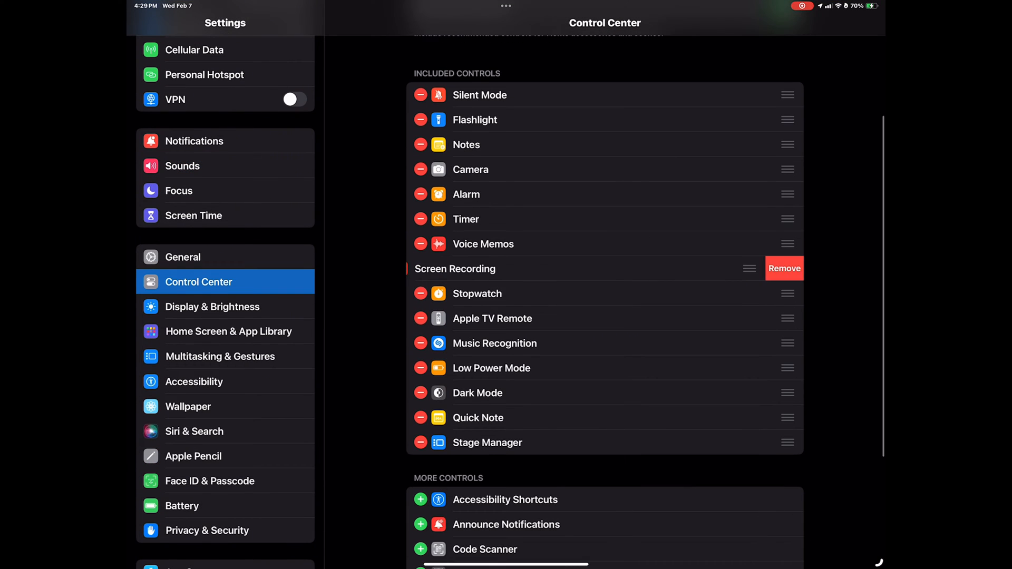
{"action": "scroll", "scroll_direction": "down", "scroll_amount": 3}
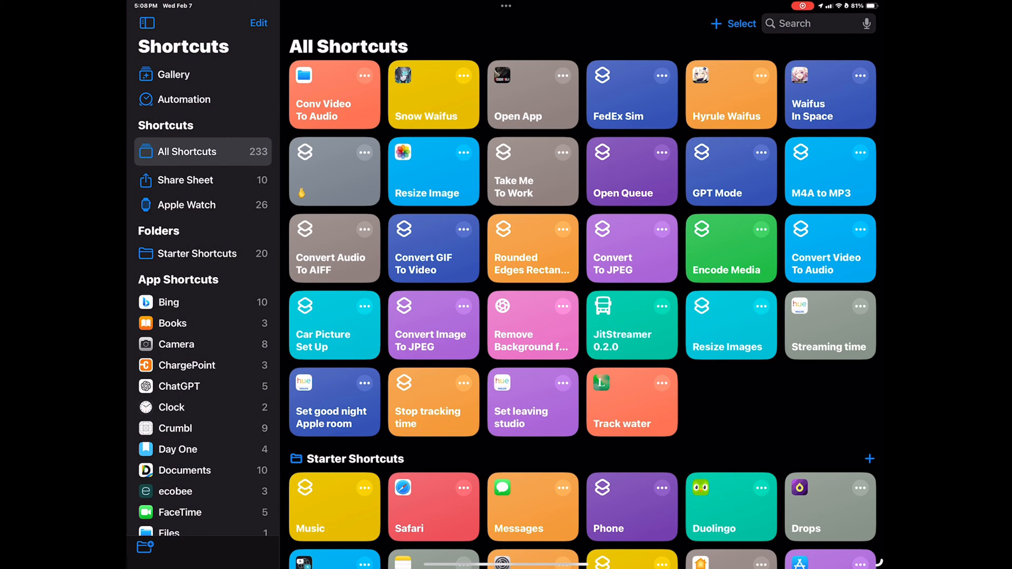
Show the All Shortcuts collection including Conv Video To Audio.
{"action": "left_click", "coordinate": [334, 93]}
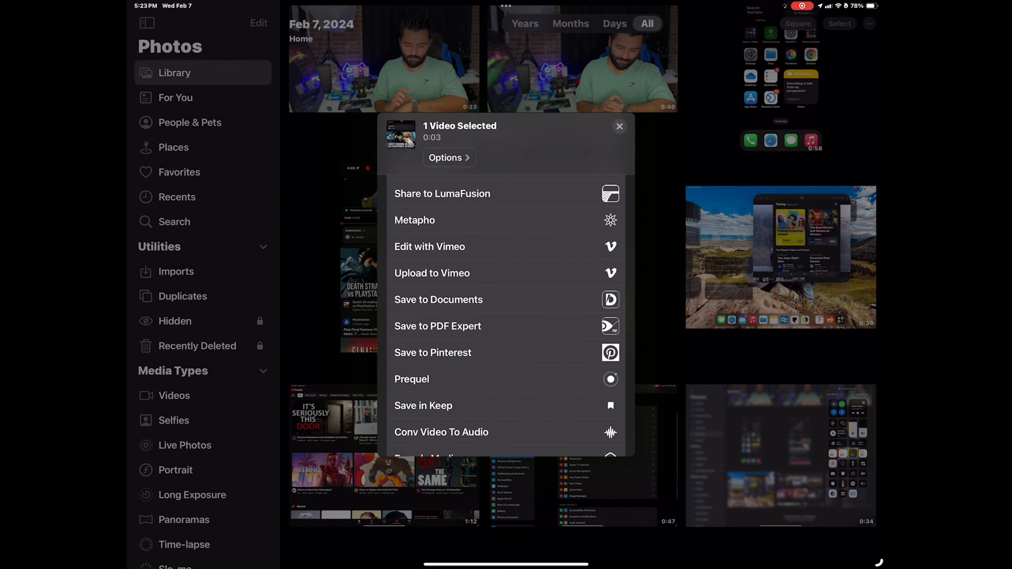
Share the 3-second video to Conv Video To Audio and choose On My iPad as the save location.
{"action": "scroll", "scroll_direction": "down", "scroll_amount": 3}
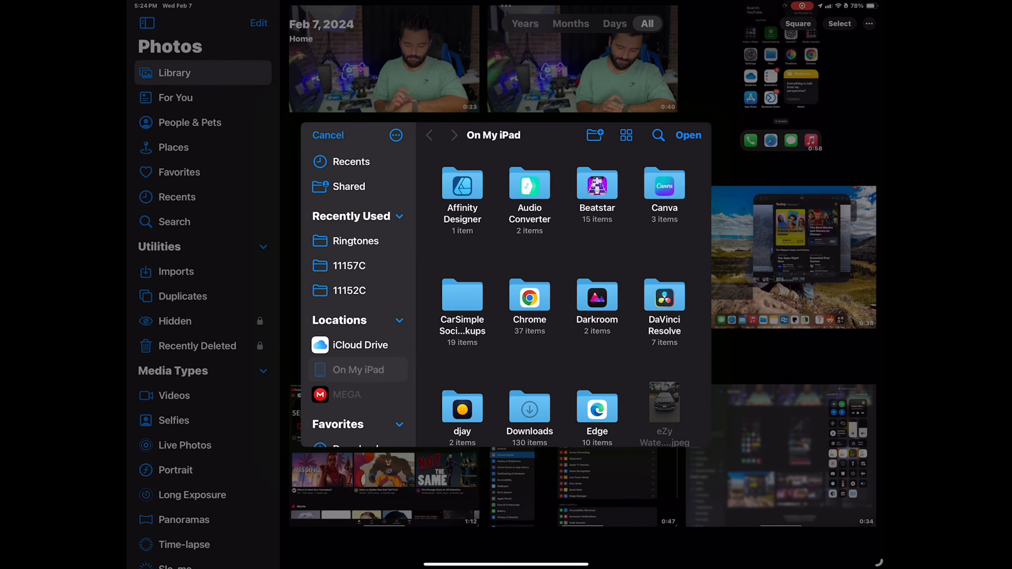
{"action": "right_click", "coordinate": [349, 291]}
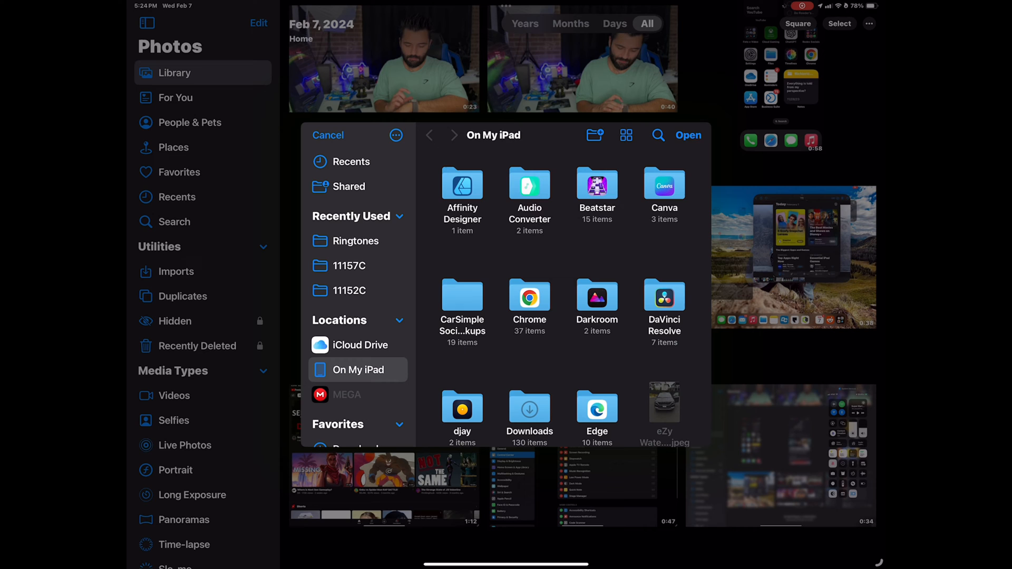
{"action": "left_click", "coordinate": [328, 135]}
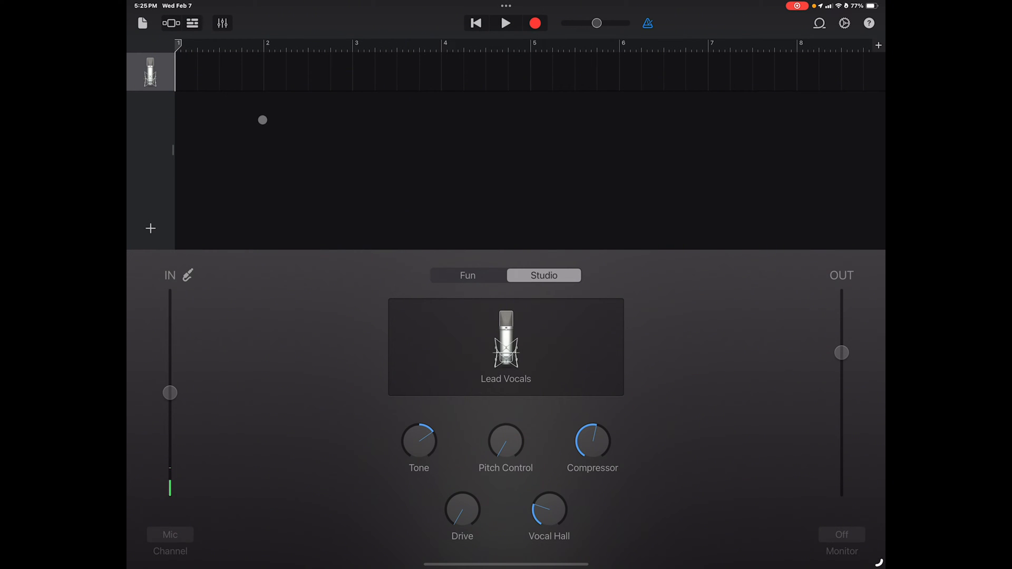
Switch the empty vocal project to track view and show the loop browser.
{"action": "left_click", "coordinate": [192, 23]}
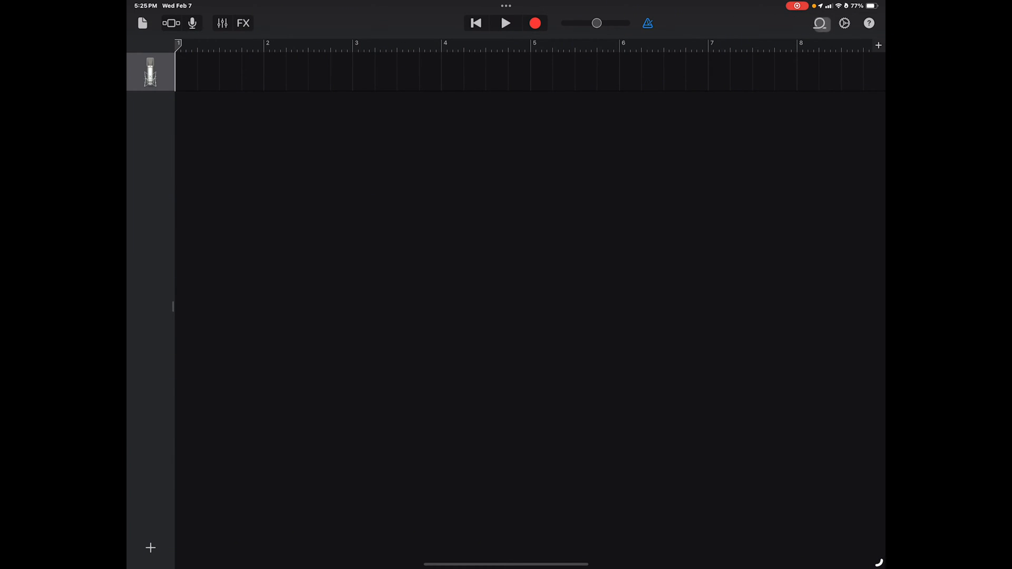
{"action": "left_click", "coordinate": [820, 23]}
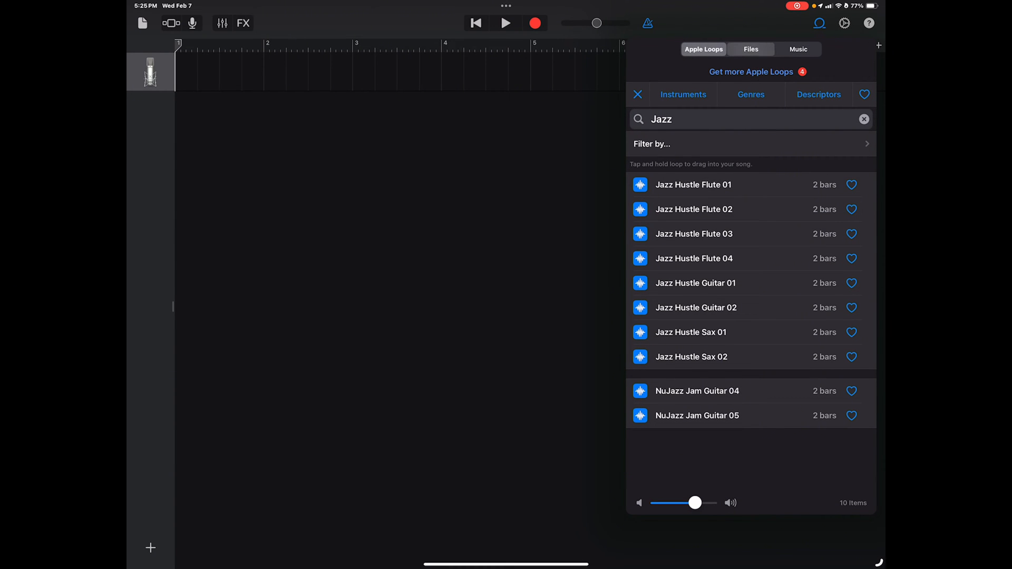
Import the GameCube Startup Logo HQ MP3 from On My iPad onto the audio track.
{"action": "left_click", "coordinate": [751, 49]}
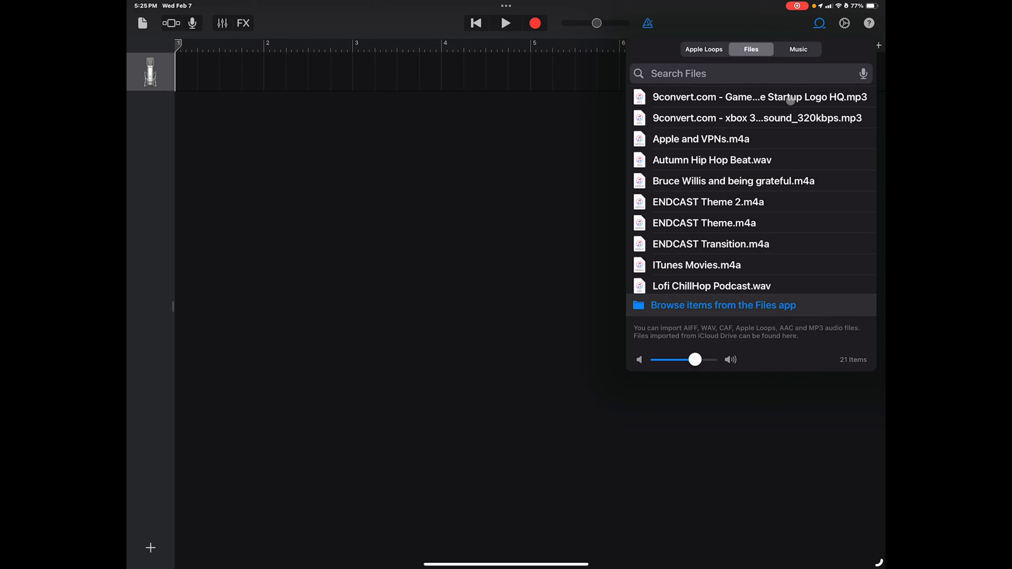
{"action": "mouse_move", "coordinate": [758, 165]}
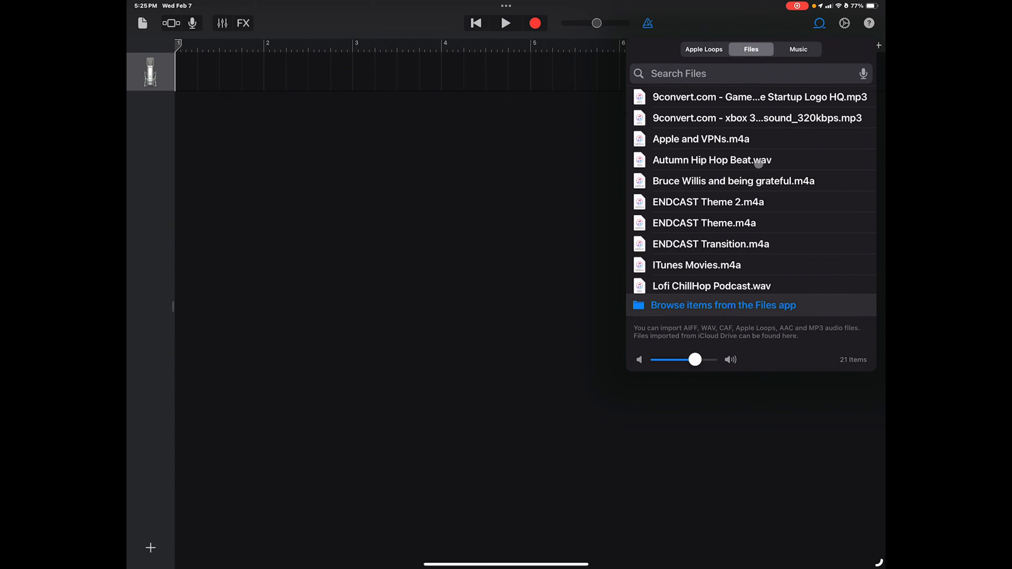
{"action": "mouse_move", "coordinate": [721, 305]}
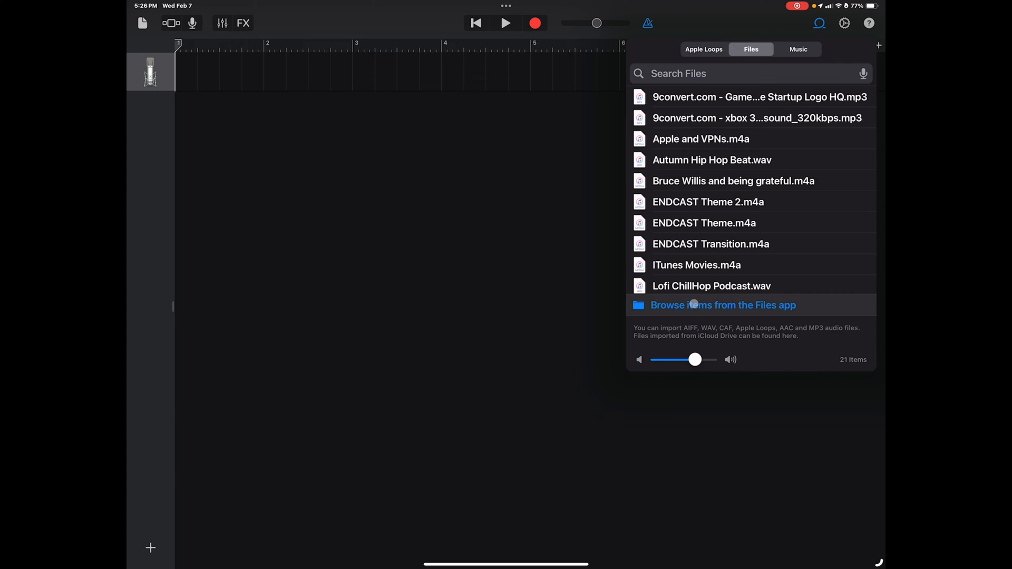
{"action": "left_click", "coordinate": [723, 304]}
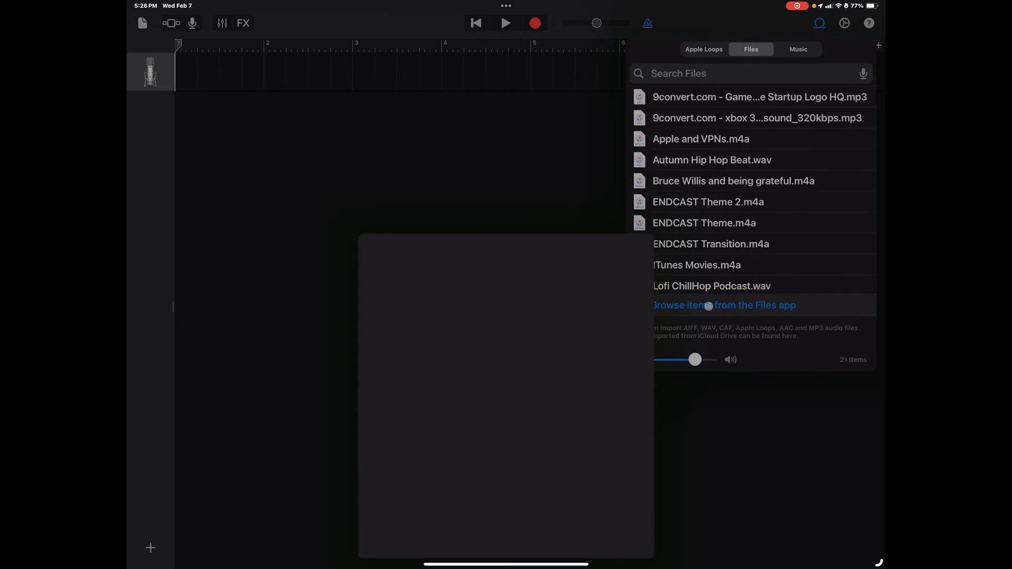
{"action": "left_click", "coordinate": [724, 305]}
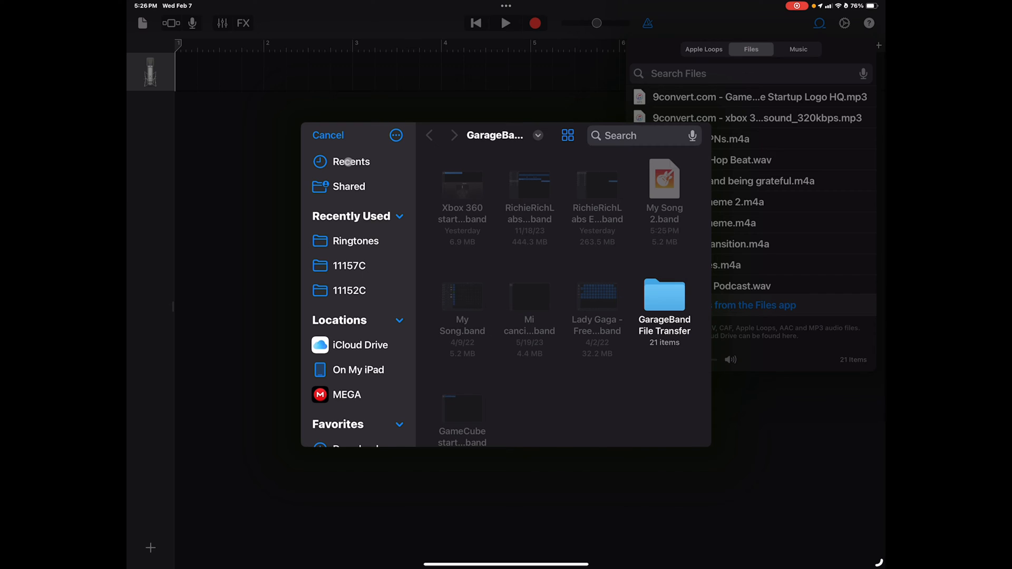
{"action": "left_click", "coordinate": [355, 161]}
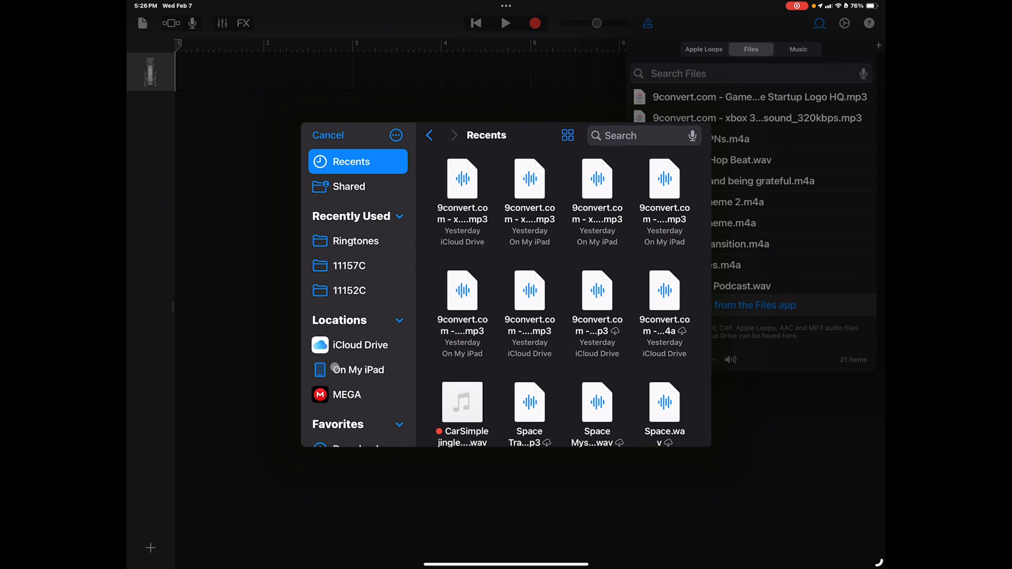
{"action": "left_click", "coordinate": [357, 369]}
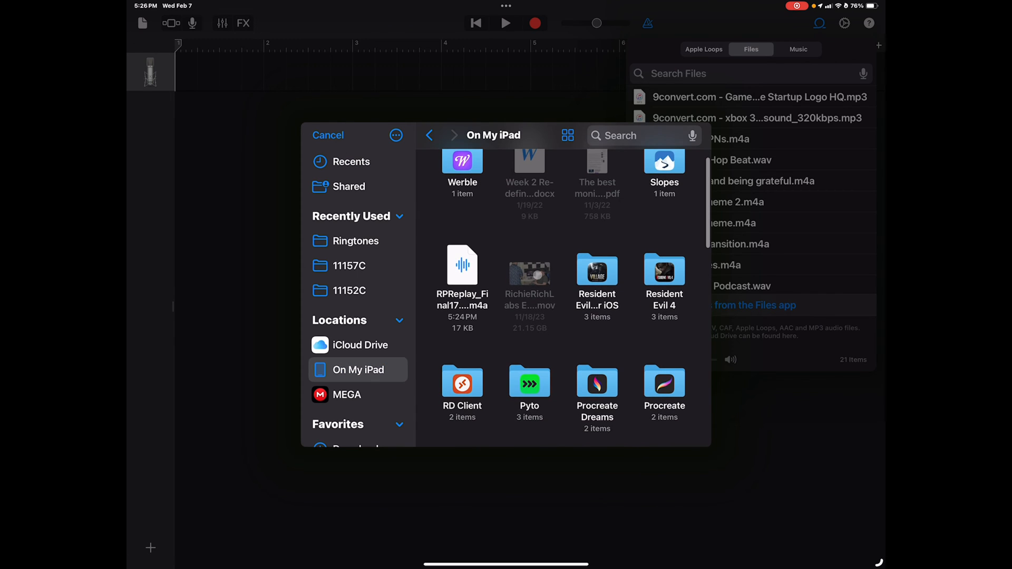
{"action": "right_click", "coordinate": [461, 265]}
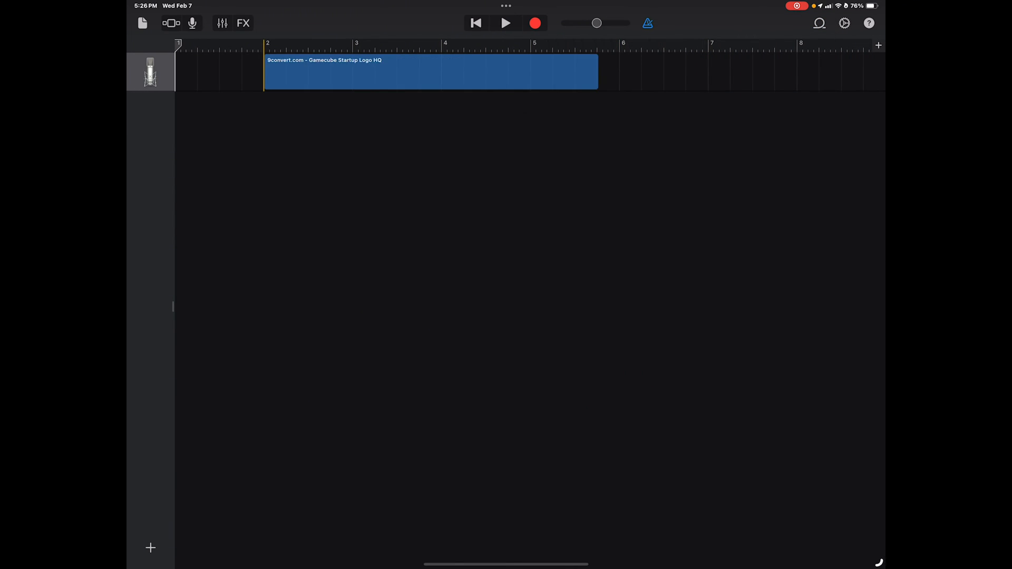
Trim the GameCube clip to about two bars and place it at bar 1.
{"action": "left_click_drag", "start_coordinate": [426, 72], "coordinate": [342, 72]}
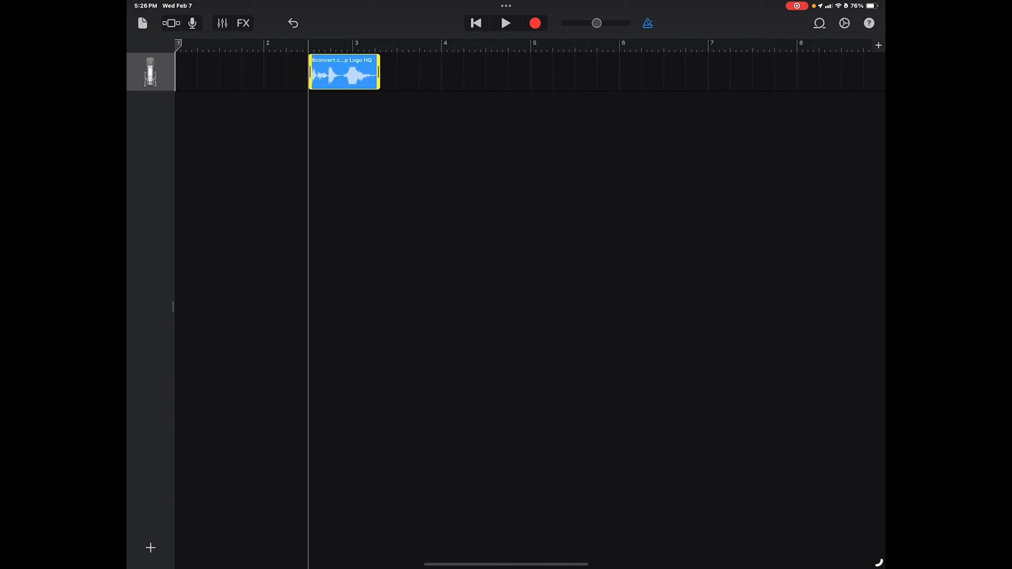
{"action": "left_click_drag", "start_coordinate": [344, 71], "coordinate": [285, 71]}
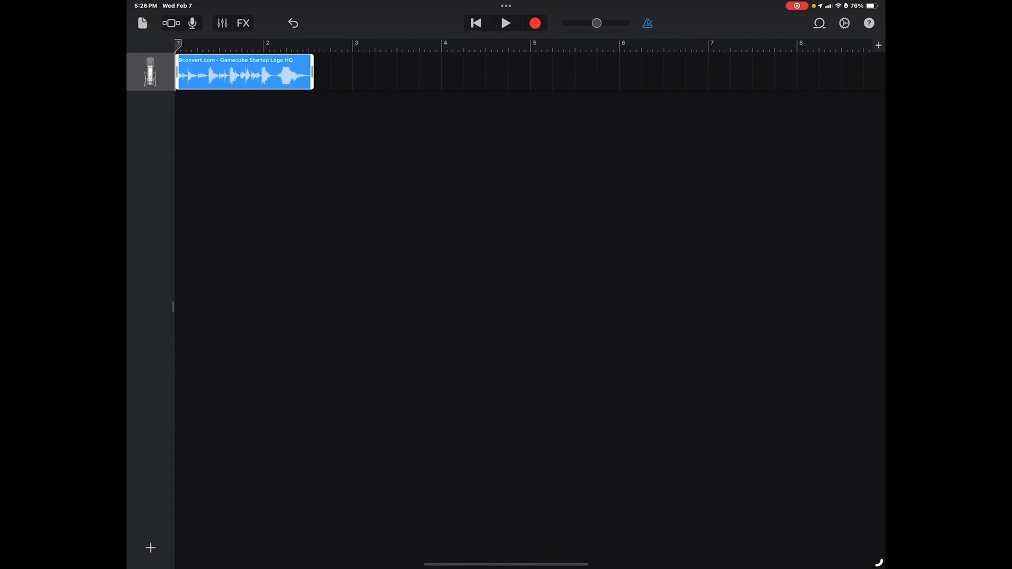
{"action": "left_click_drag", "start_coordinate": [312, 71], "coordinate": [272, 72]}
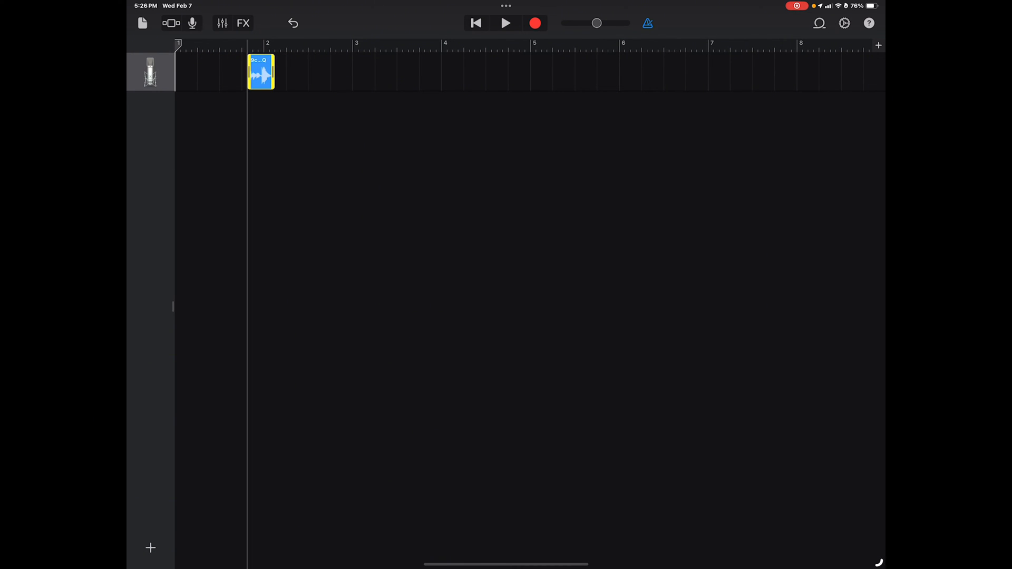
{"action": "left_click_drag", "start_coordinate": [262, 71], "coordinate": [228, 72]}
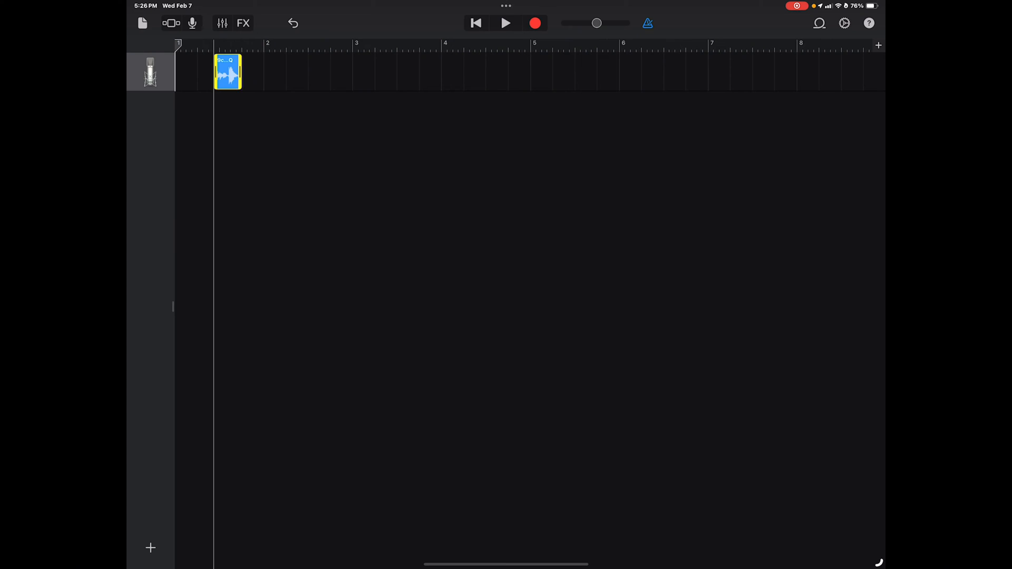
{"action": "left_click_drag", "start_coordinate": [228, 73], "coordinate": [189, 73]}
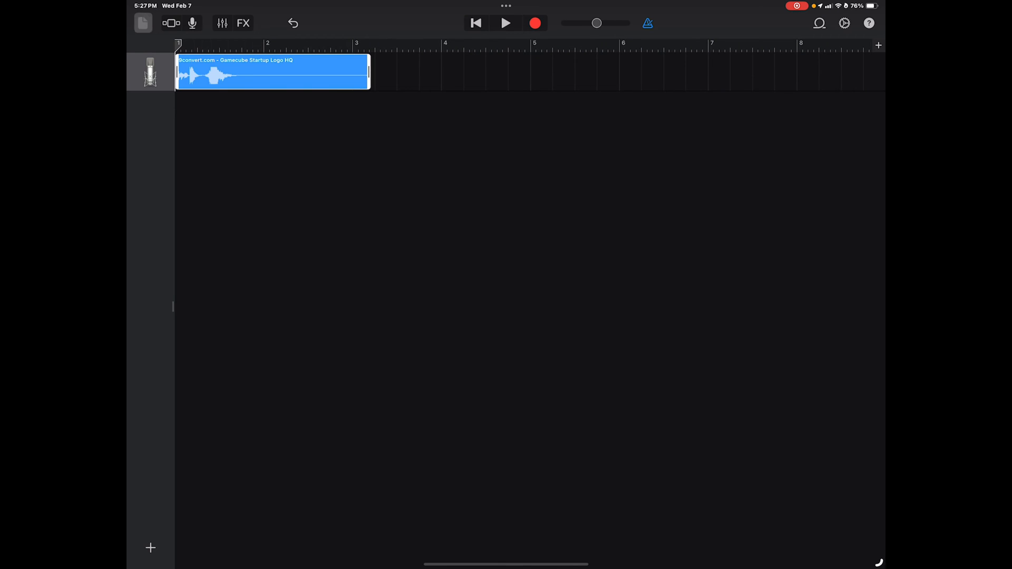
Share My Song 2 from the songs list with Ringtone as the export format.
{"action": "left_click", "coordinate": [142, 22]}
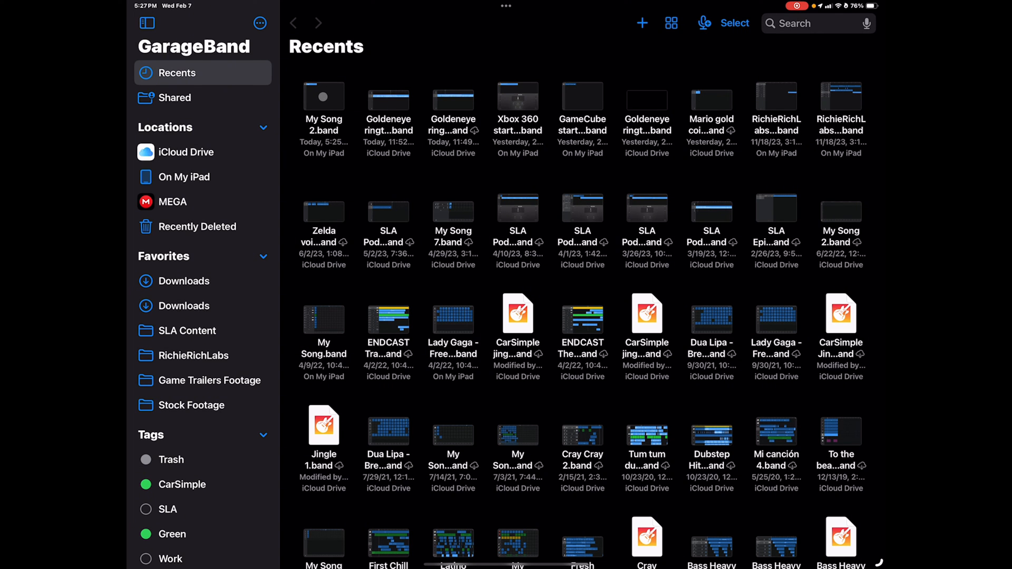
{"action": "right_click", "coordinate": [324, 97]}
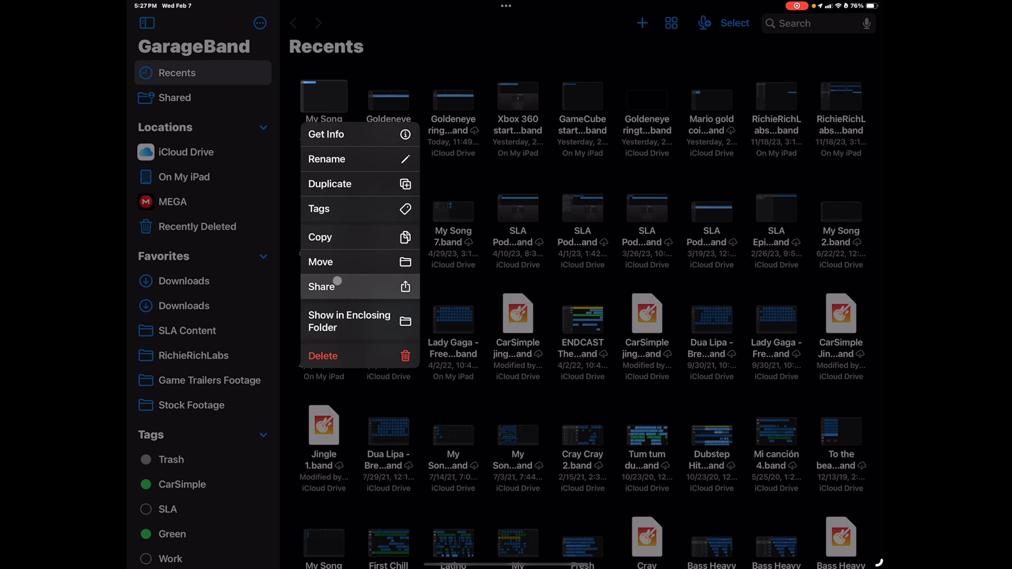
{"action": "left_click", "coordinate": [325, 287]}
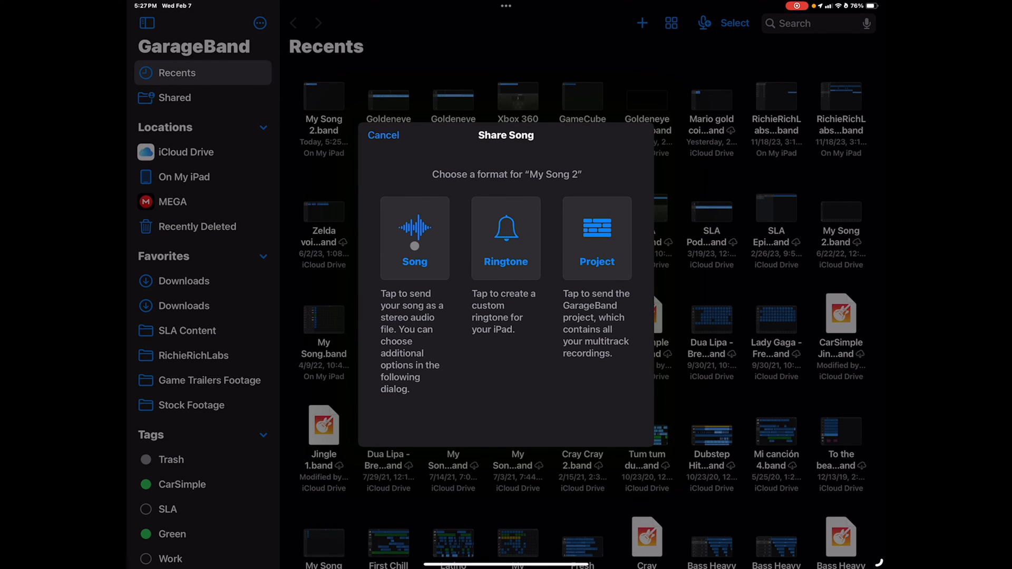
{"action": "left_click", "coordinate": [506, 237]}
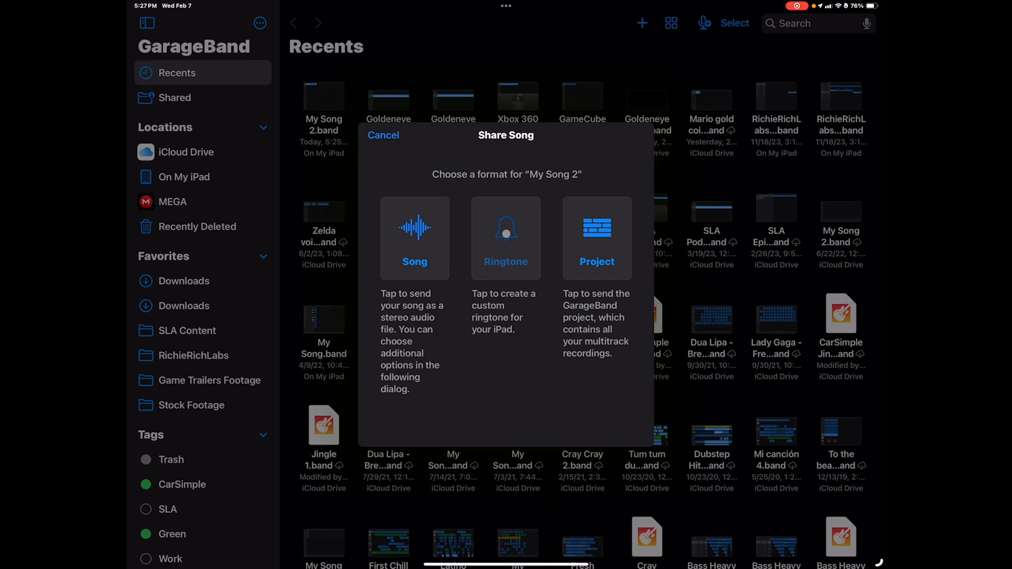
{"action": "left_click", "coordinate": [505, 237]}
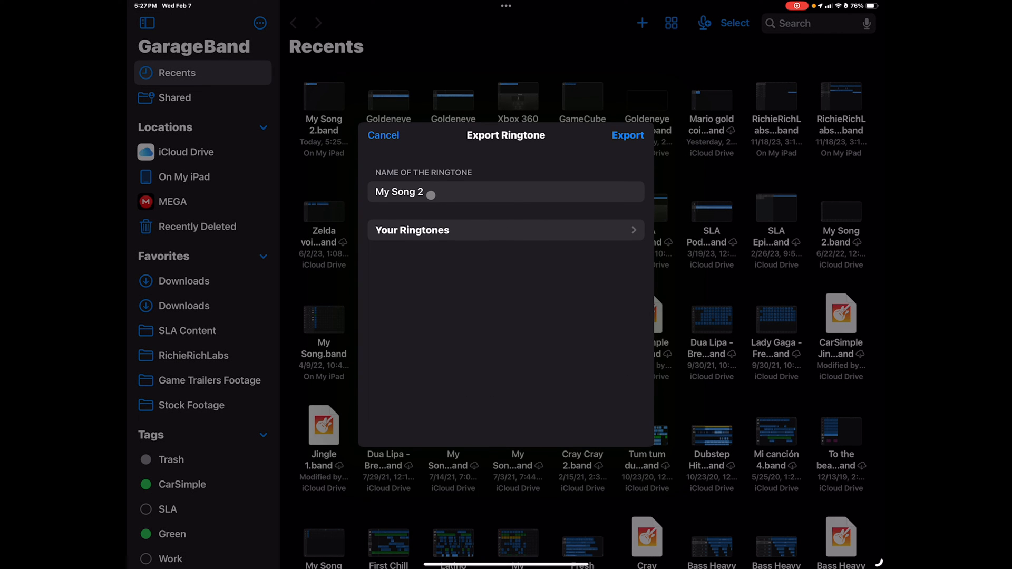
Name the ringtone 'GameCube start up', export it and view ways to use the sound.
{"action": "left_click", "coordinate": [452, 192]}
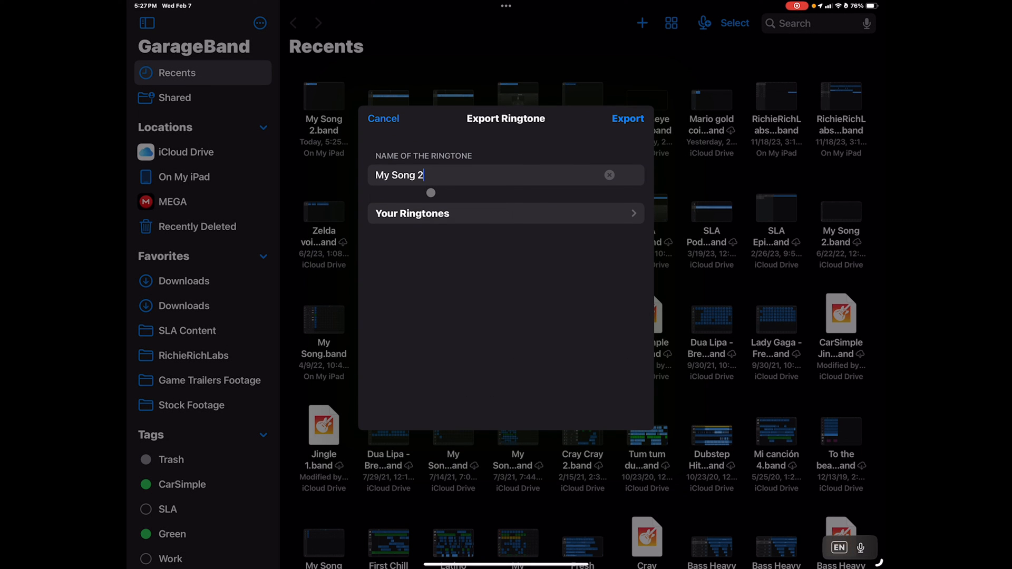
{"action": "left_click", "coordinate": [608, 175]}
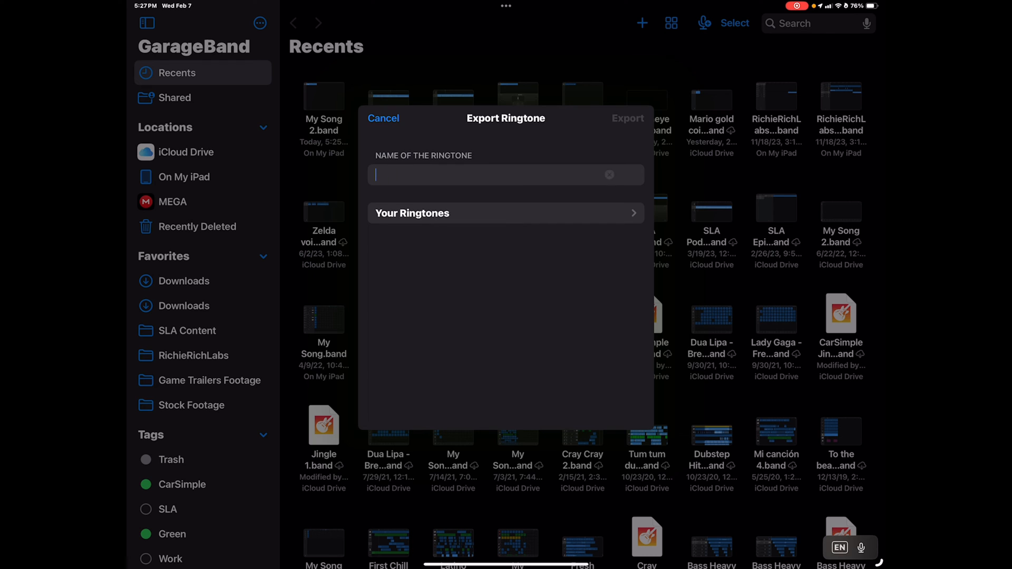
{"action": "type", "text": "Game"}
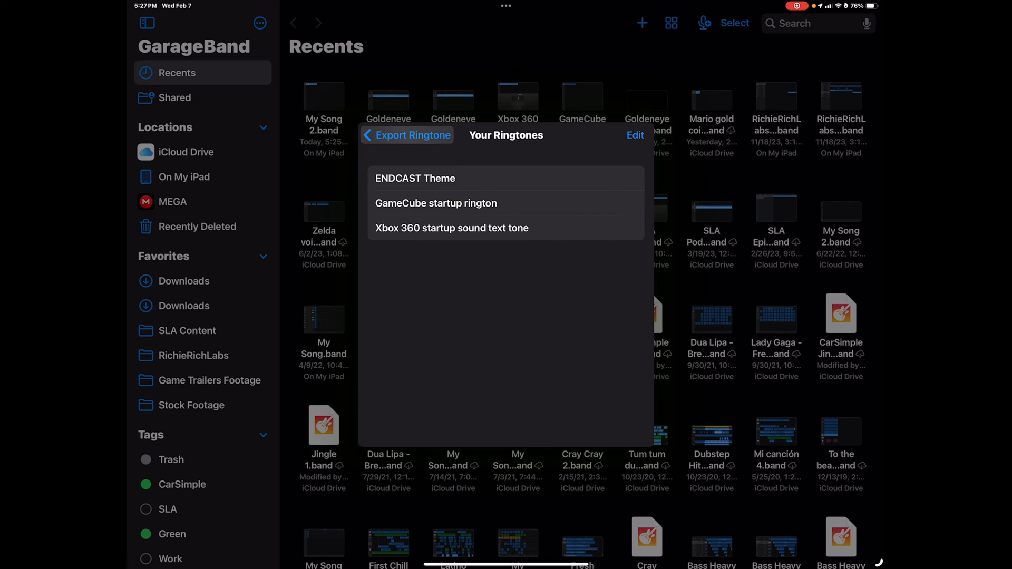
{"action": "left_click", "coordinate": [377, 135]}
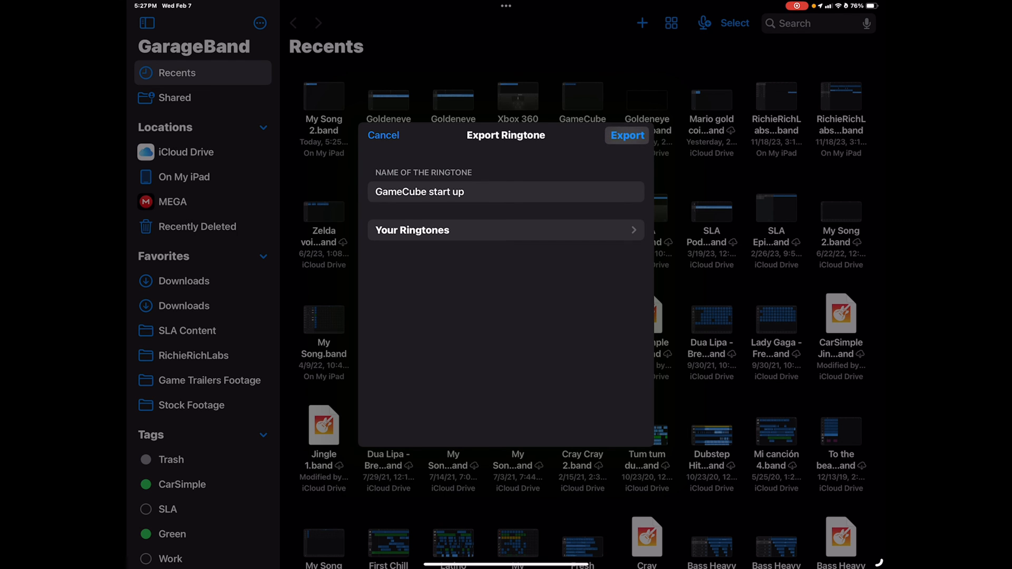
{"action": "left_click", "coordinate": [625, 136]}
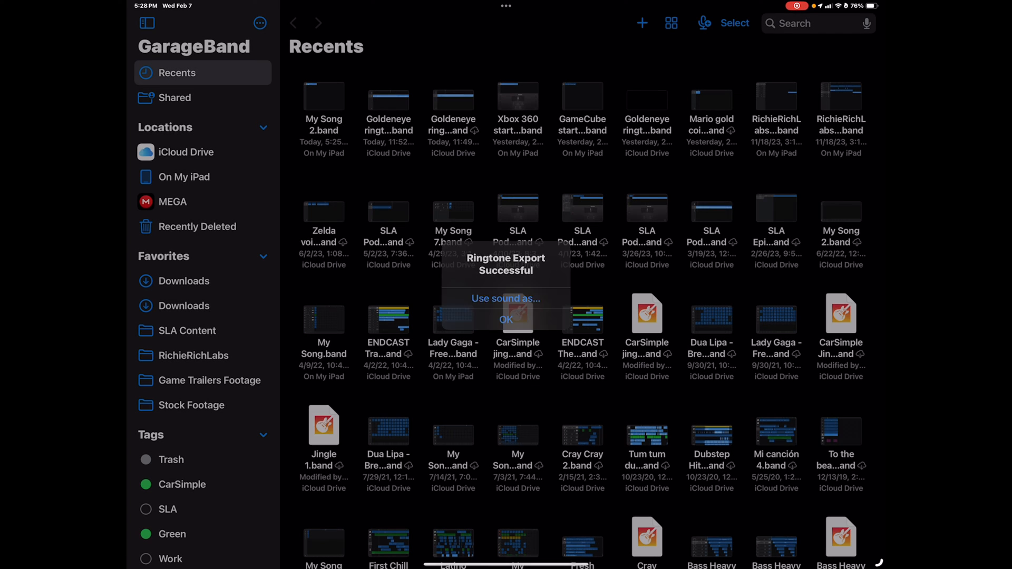
{"action": "left_click", "coordinate": [506, 298]}
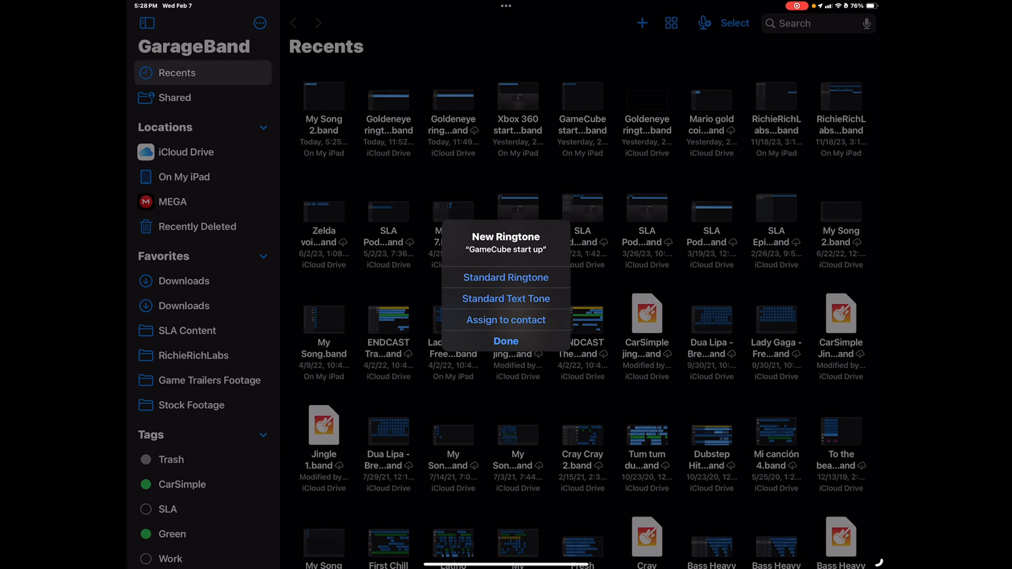